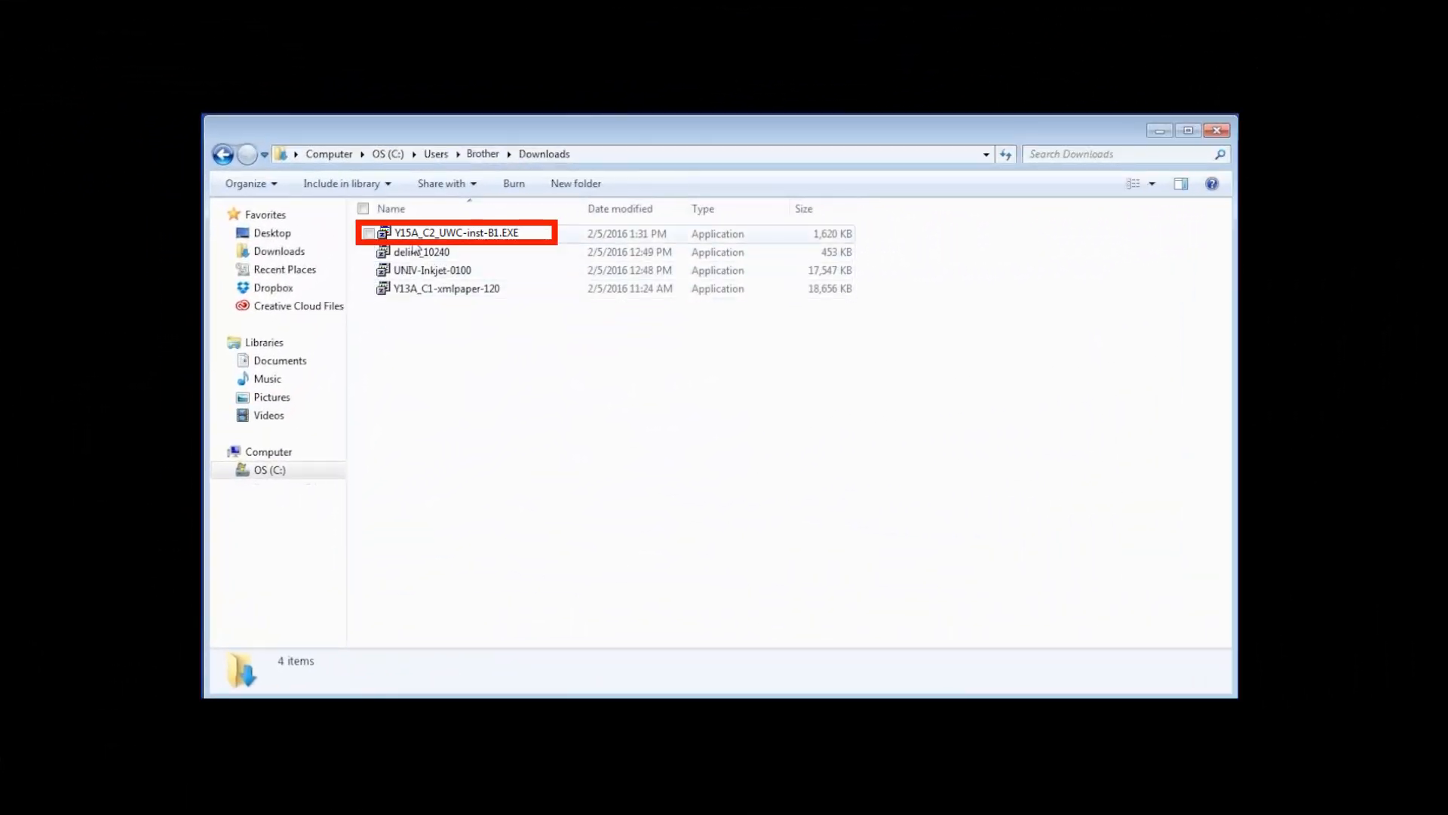
Launch the V15A_C2_UWC-inst-B1.EXE Brother installer from the Downloads folder.
double_click(457, 233)
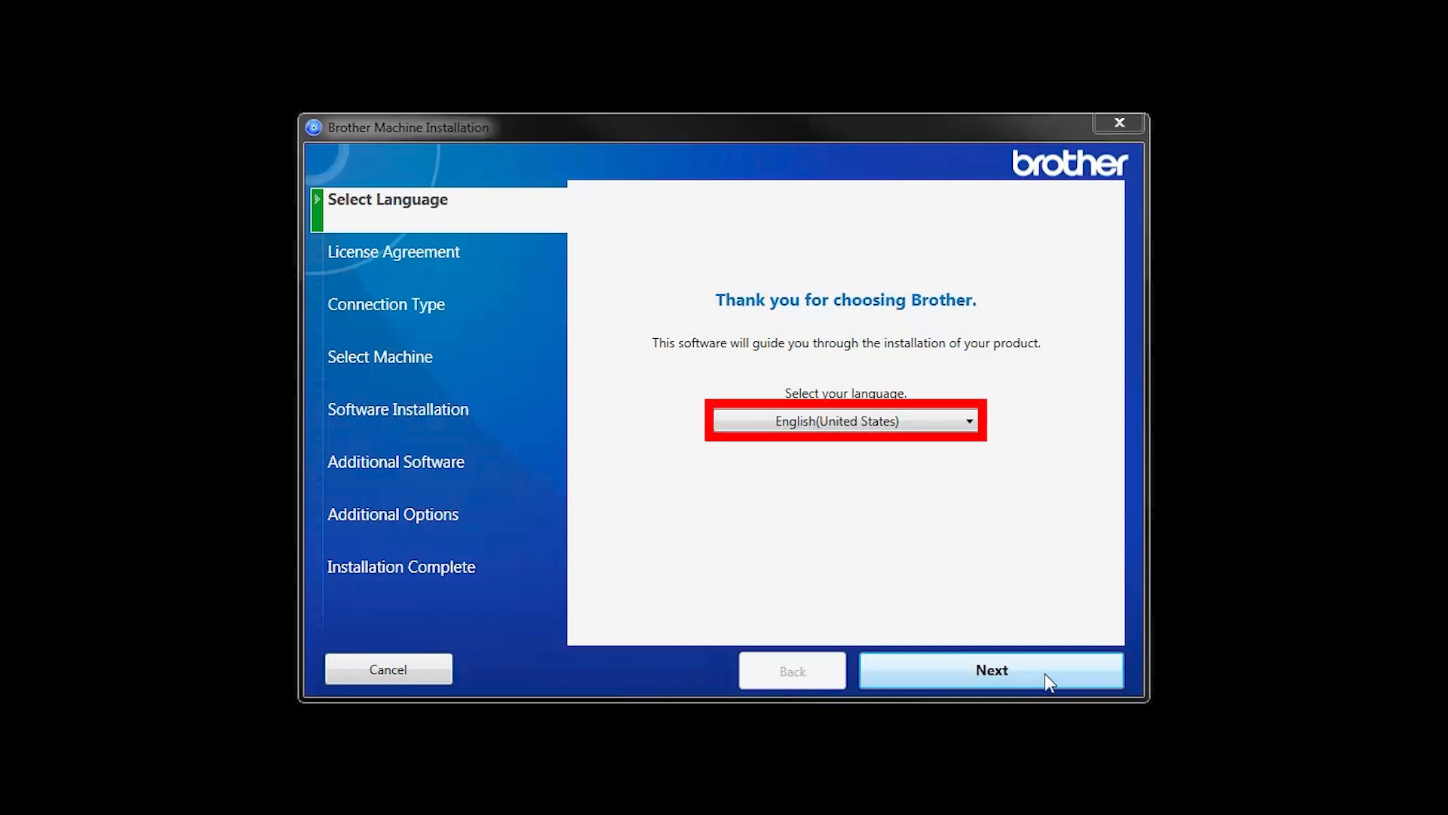
Keep English (United States), accept the license agreement and proceed to the connection type step.
left_click(991, 670)
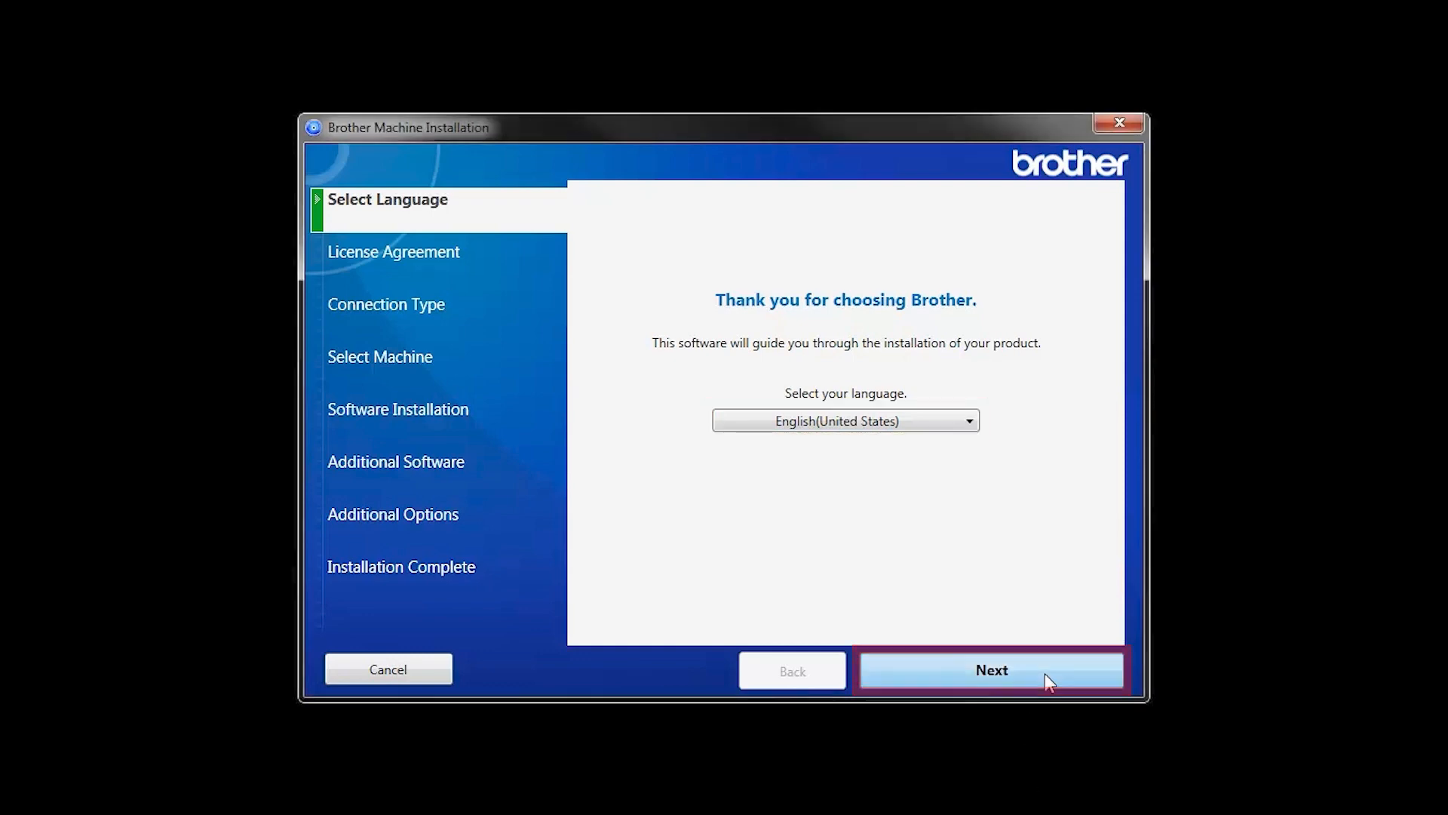
left_click(992, 669)
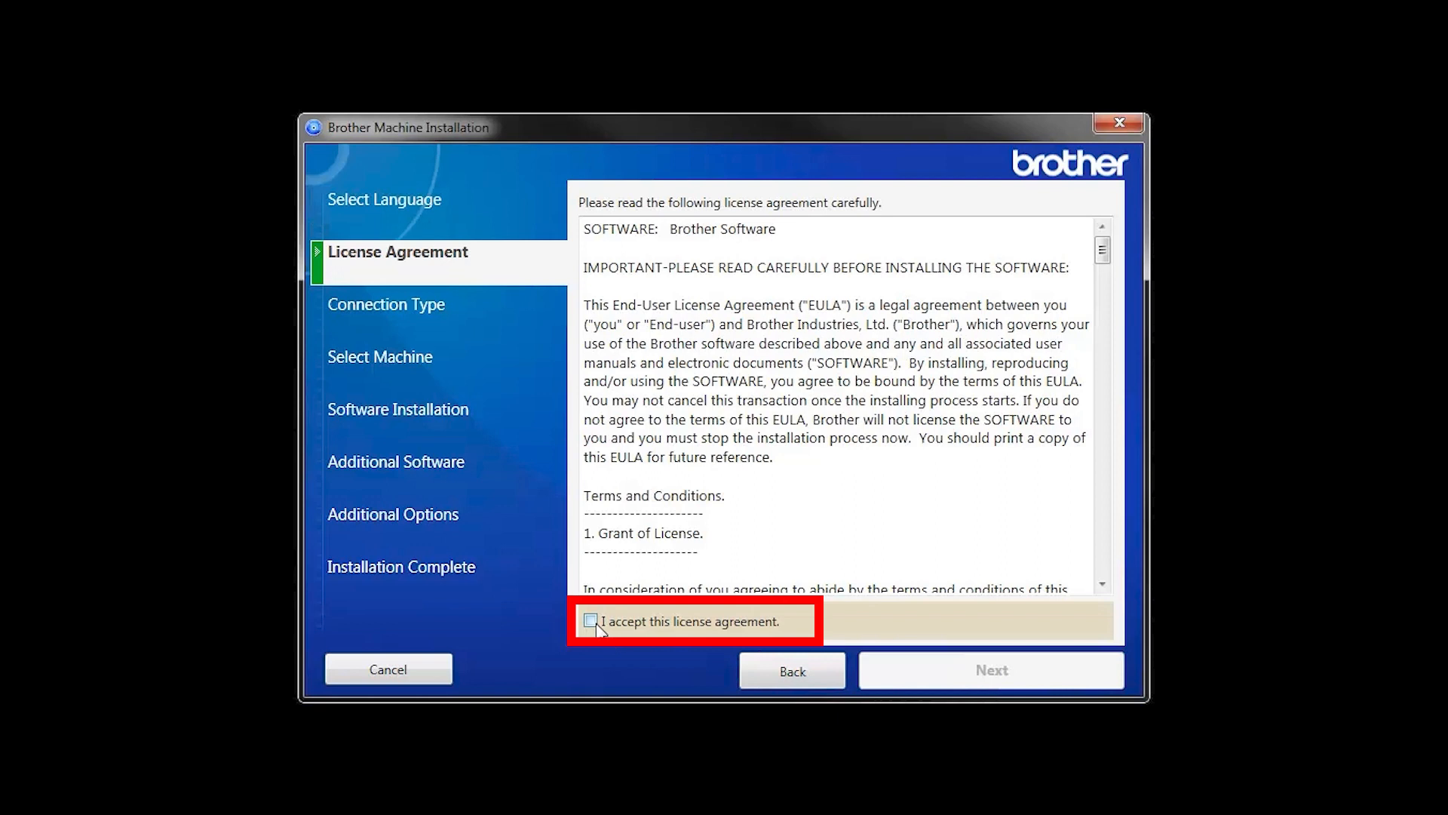
left_click(590, 622)
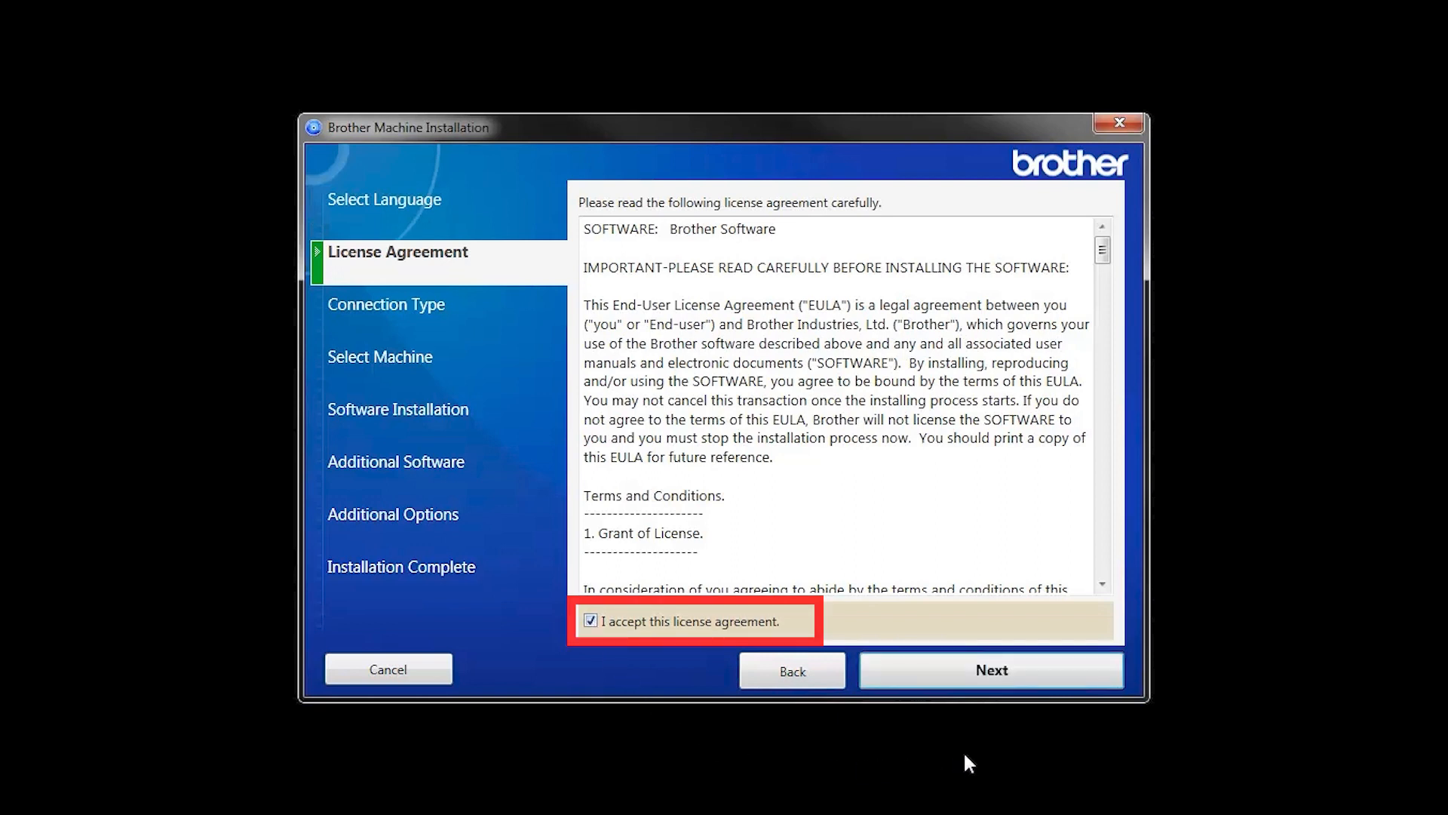
left_click(993, 670)
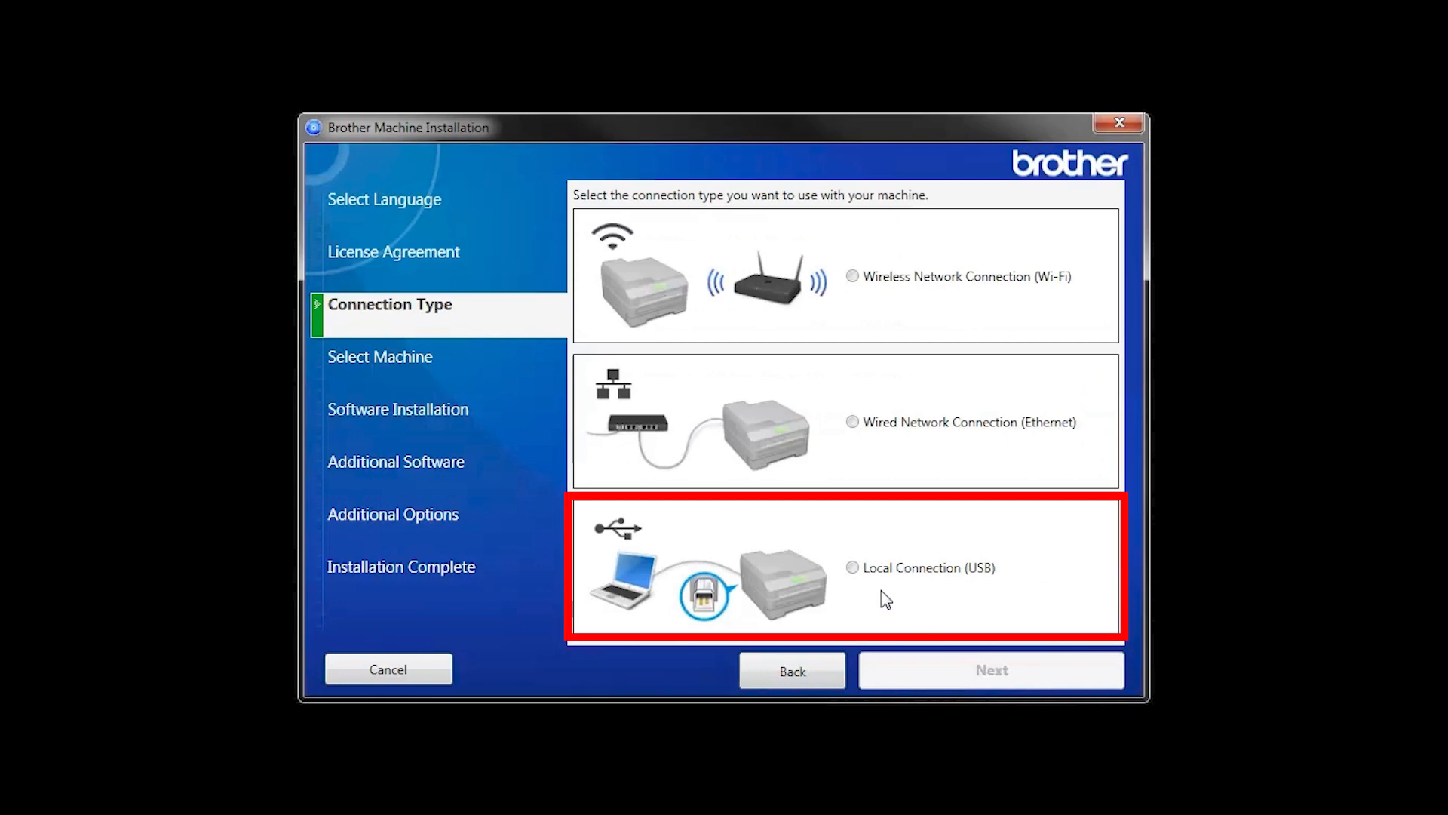
Choose Local Connection (USB) and continue to the connect-your-machine prompt.
left_click(851, 568)
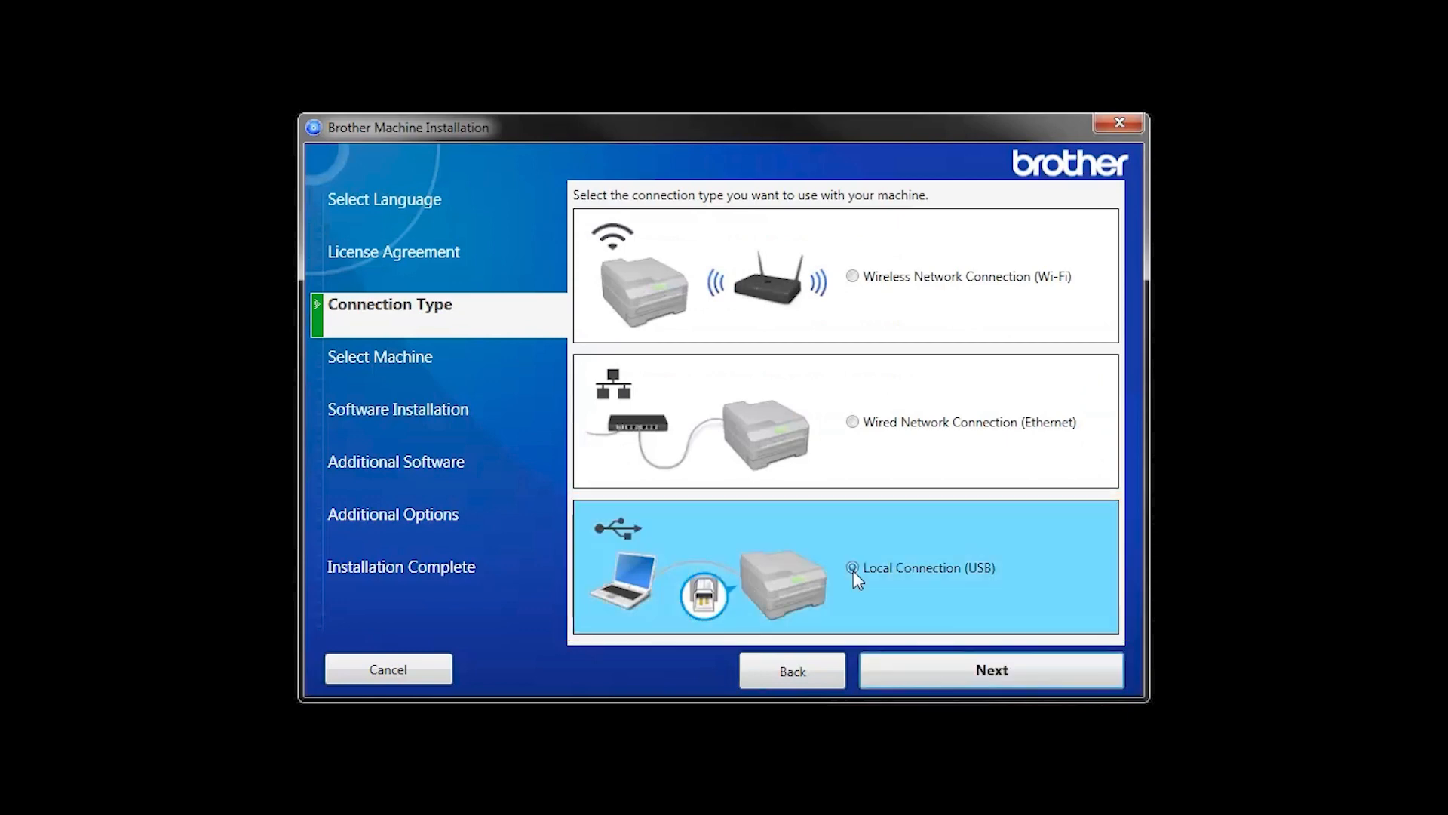
left_click(991, 670)
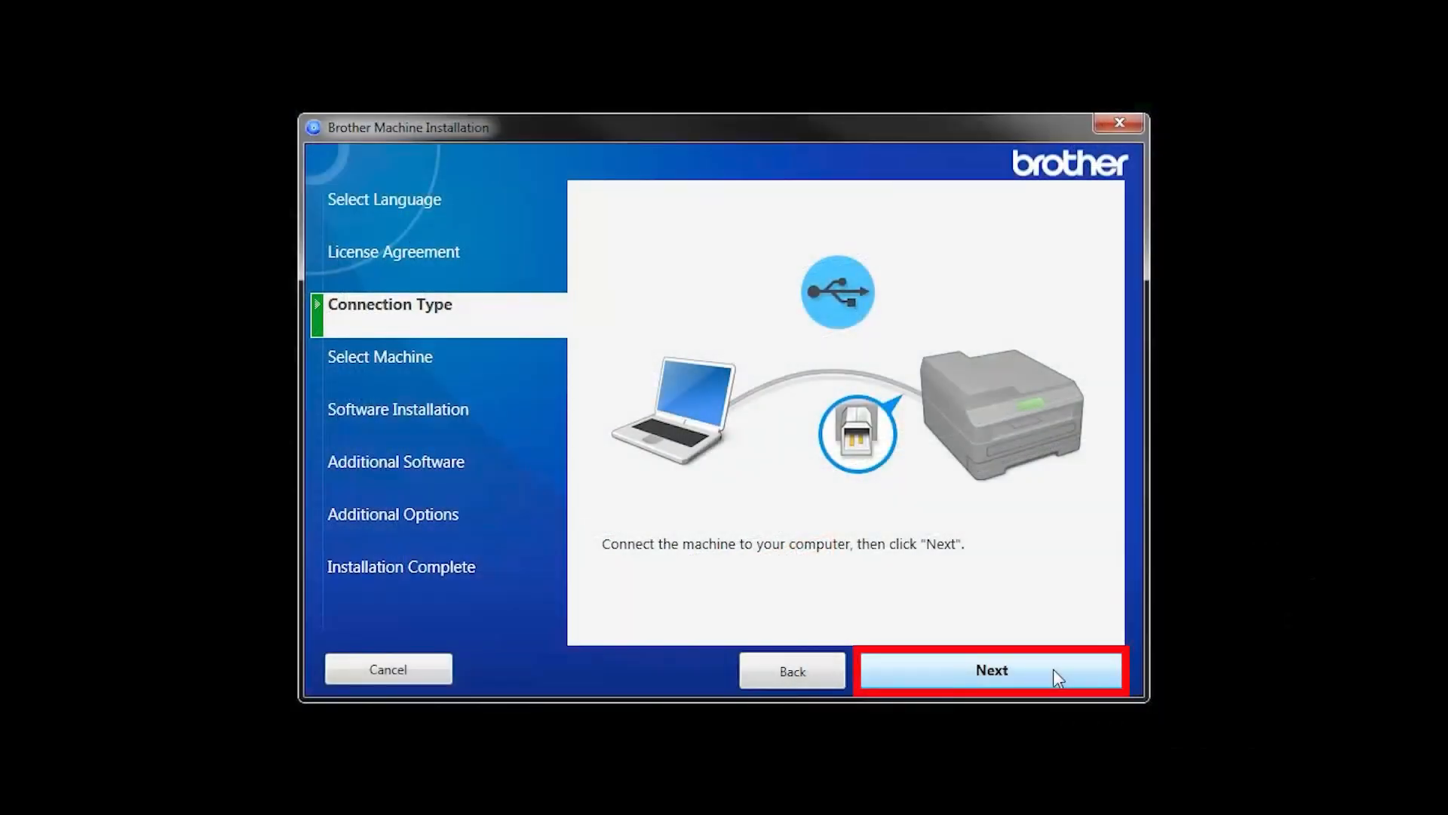
Run the Standard (Recommended) installation past Additional Options until 'Software installation complete' appears.
left_click(993, 670)
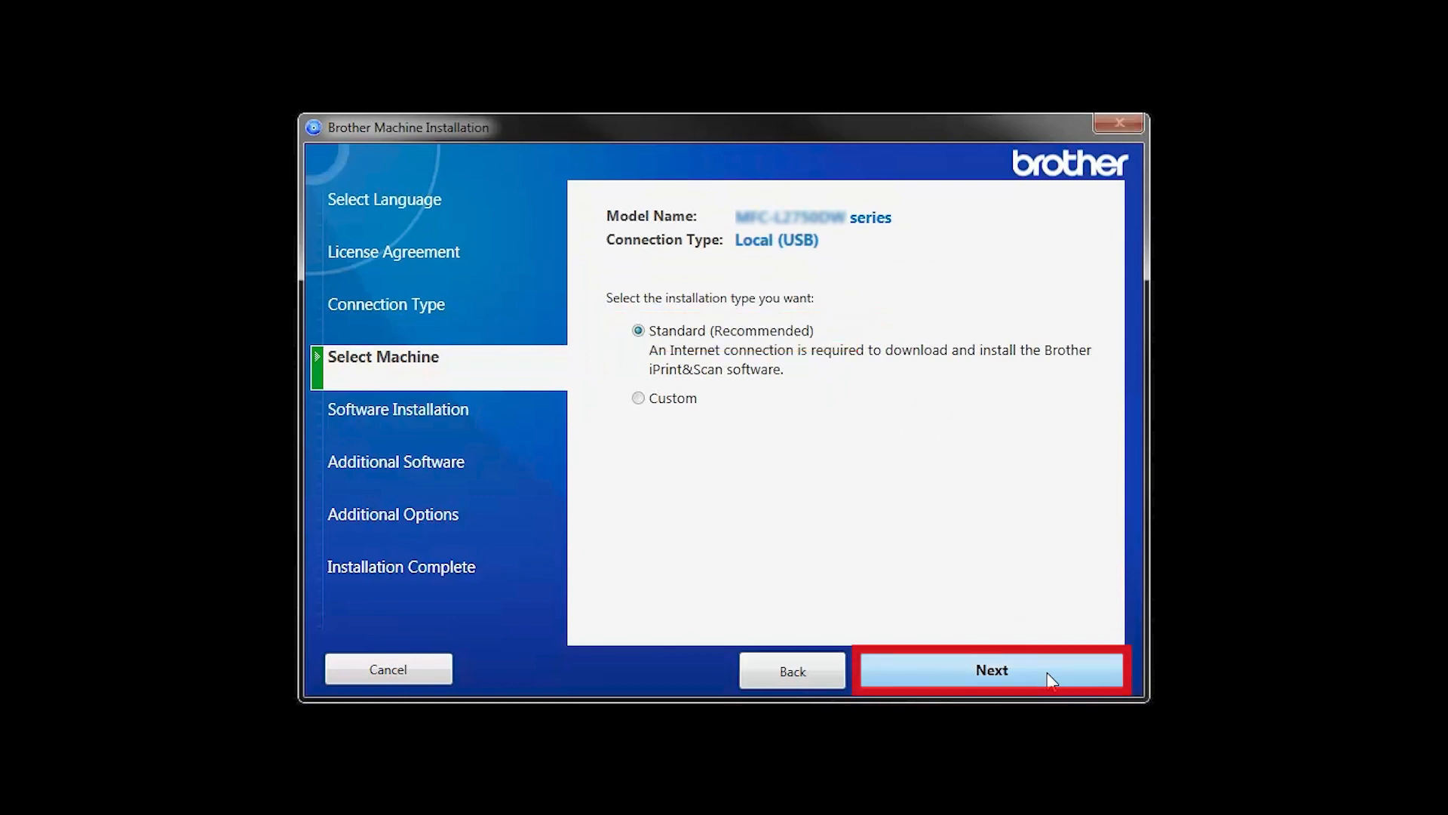
left_click(993, 670)
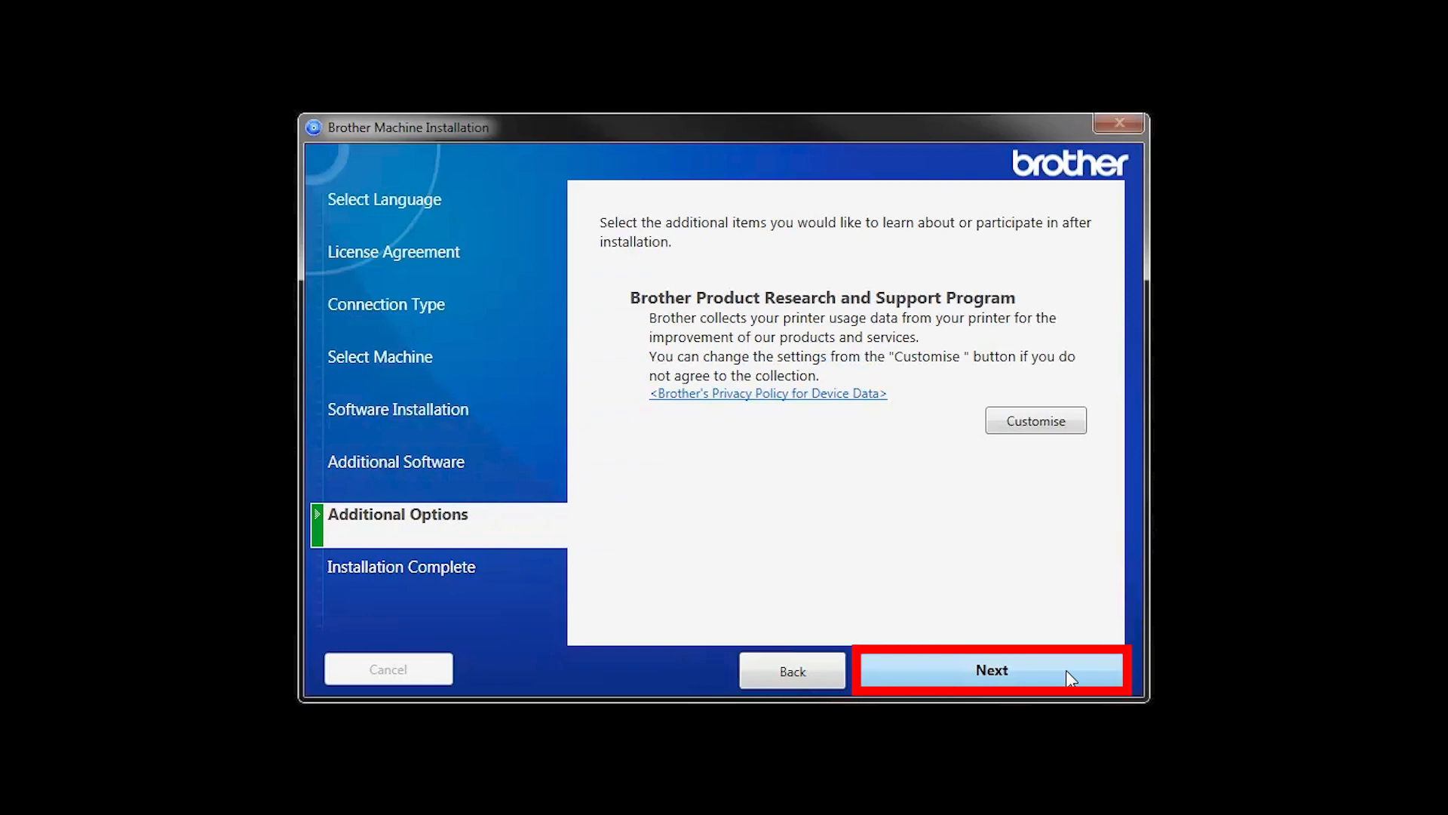
left_click(992, 670)
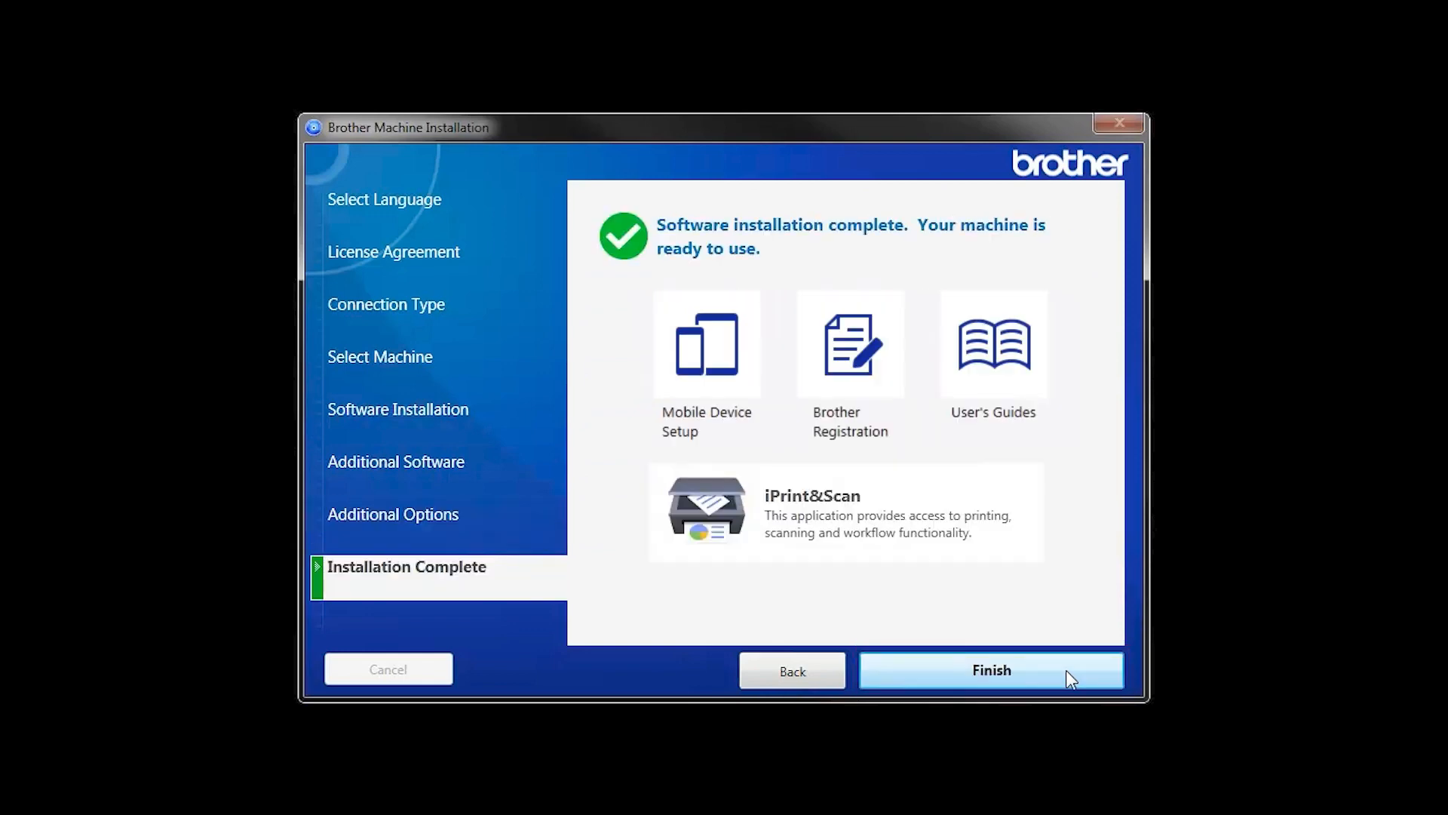